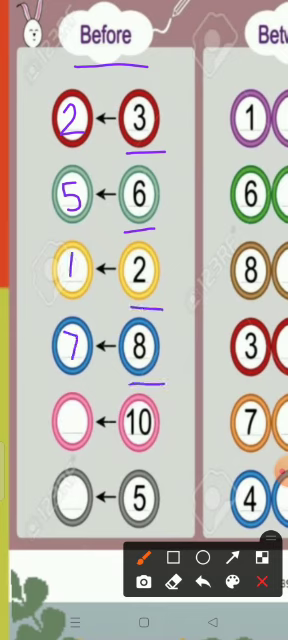
- Write a missing 'before' number into an empty circle of the Before section
{"action": "left_click_drag", "start_coordinate": [116, 462], "coordinate": [170, 456]}
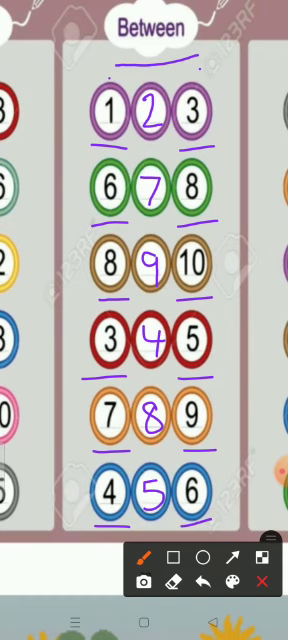
- Shift the view toward the After section after the Between answers are written
{"action": "scroll", "scroll_direction": "left", "scroll_amount": 3}
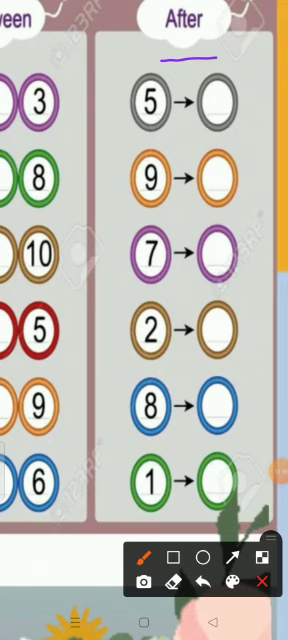